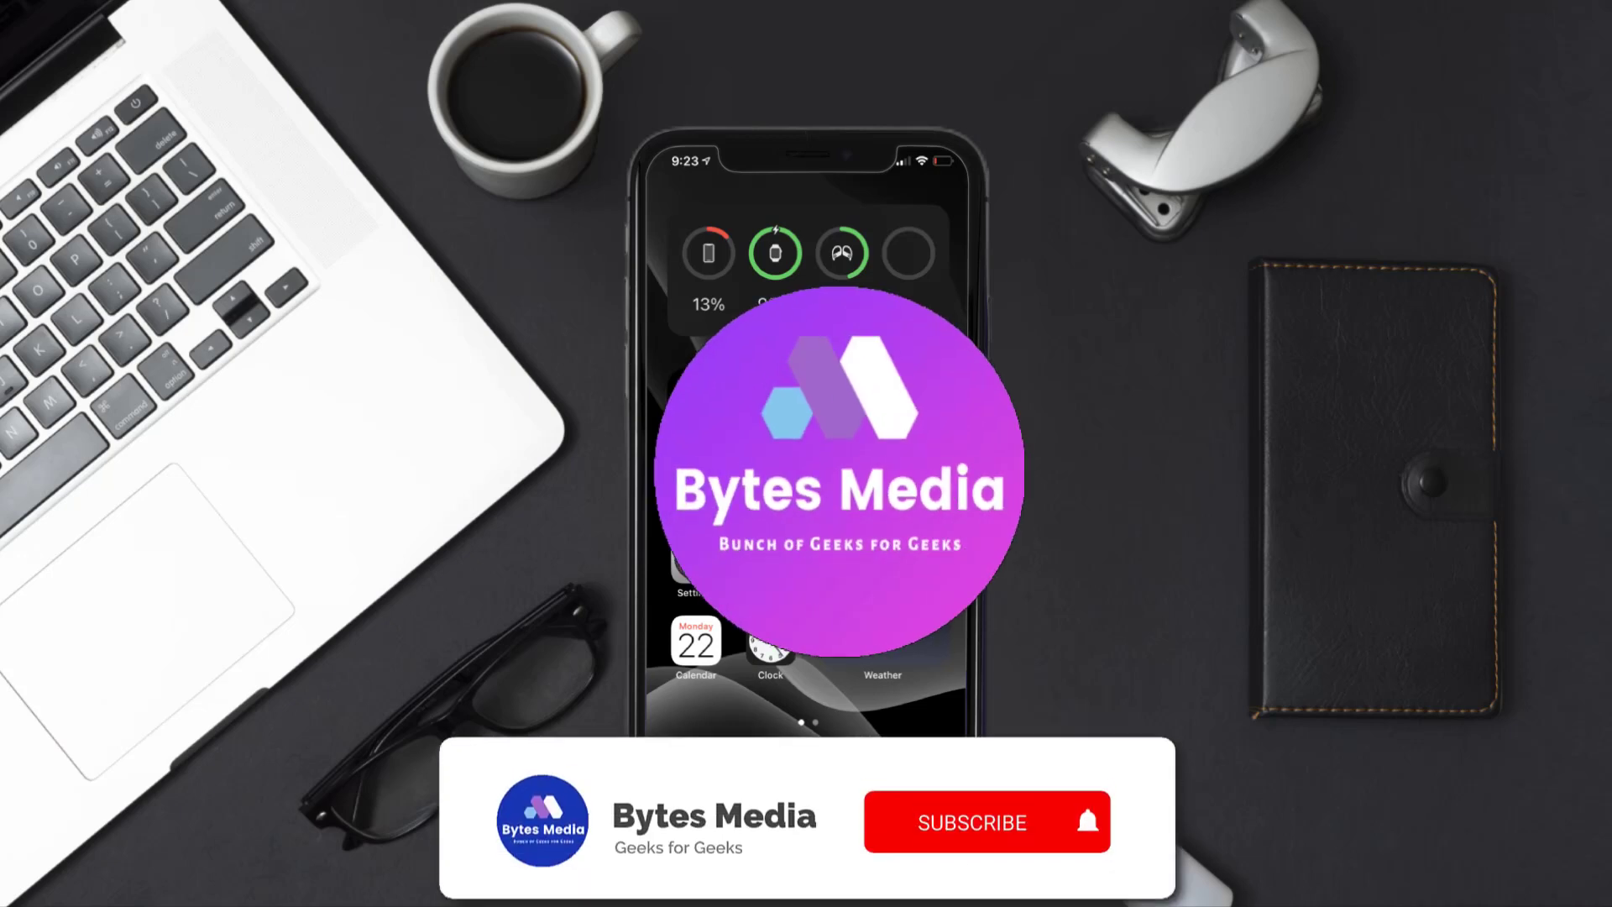
Launch Settings and go into the Apple ID account page from the top banner
{"action": "left_click", "coordinate": [987, 823]}
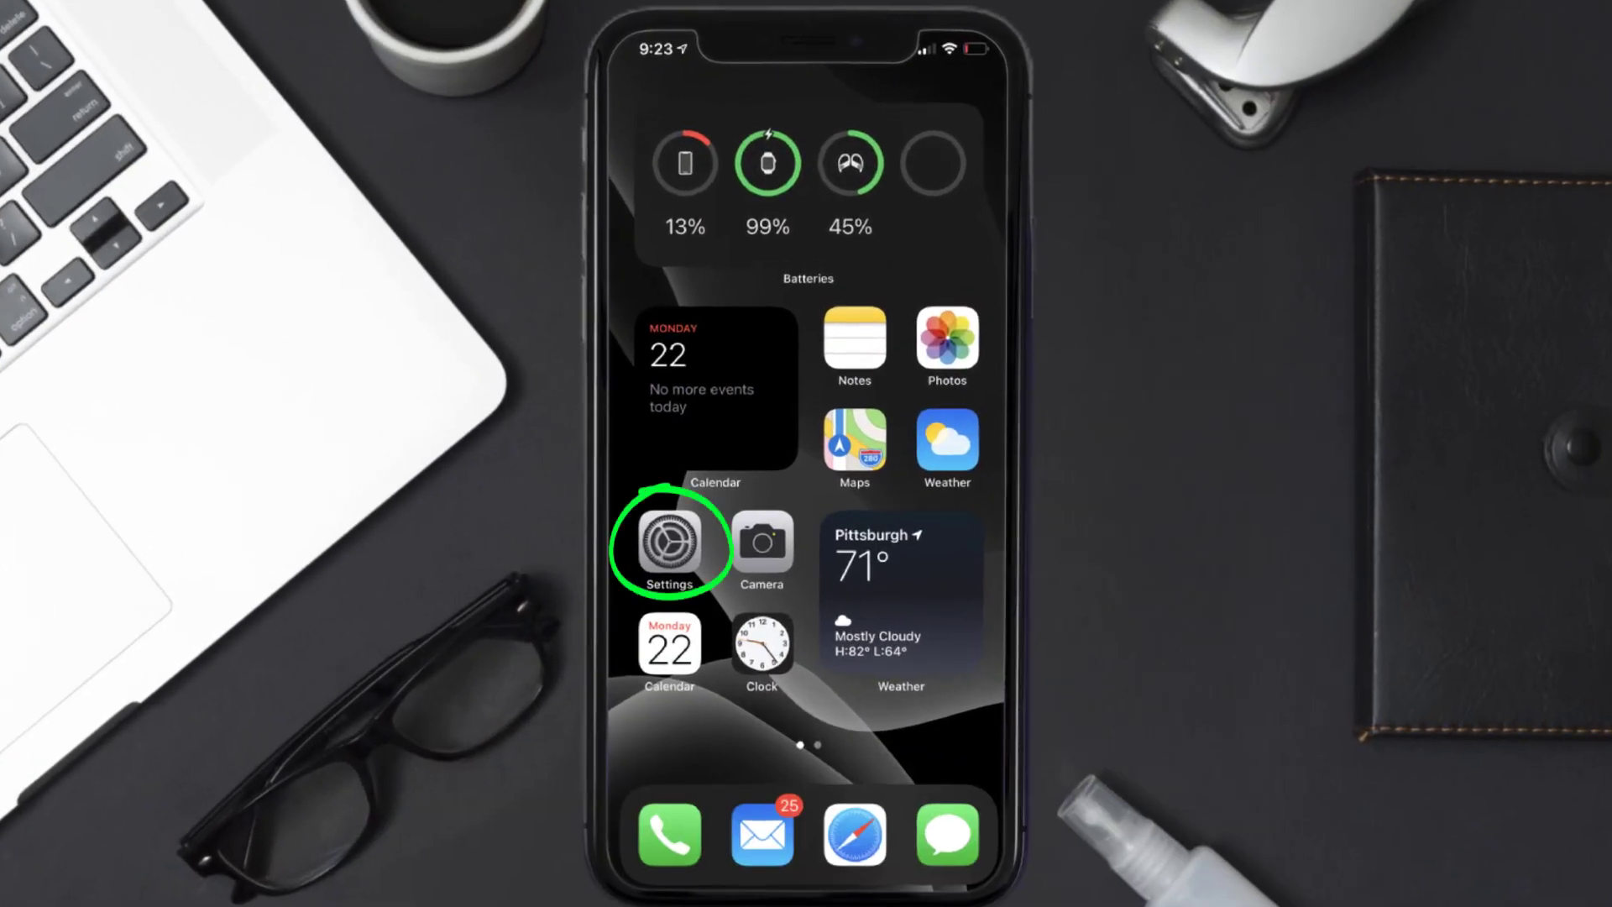
{"action": "left_click", "coordinate": [668, 548]}
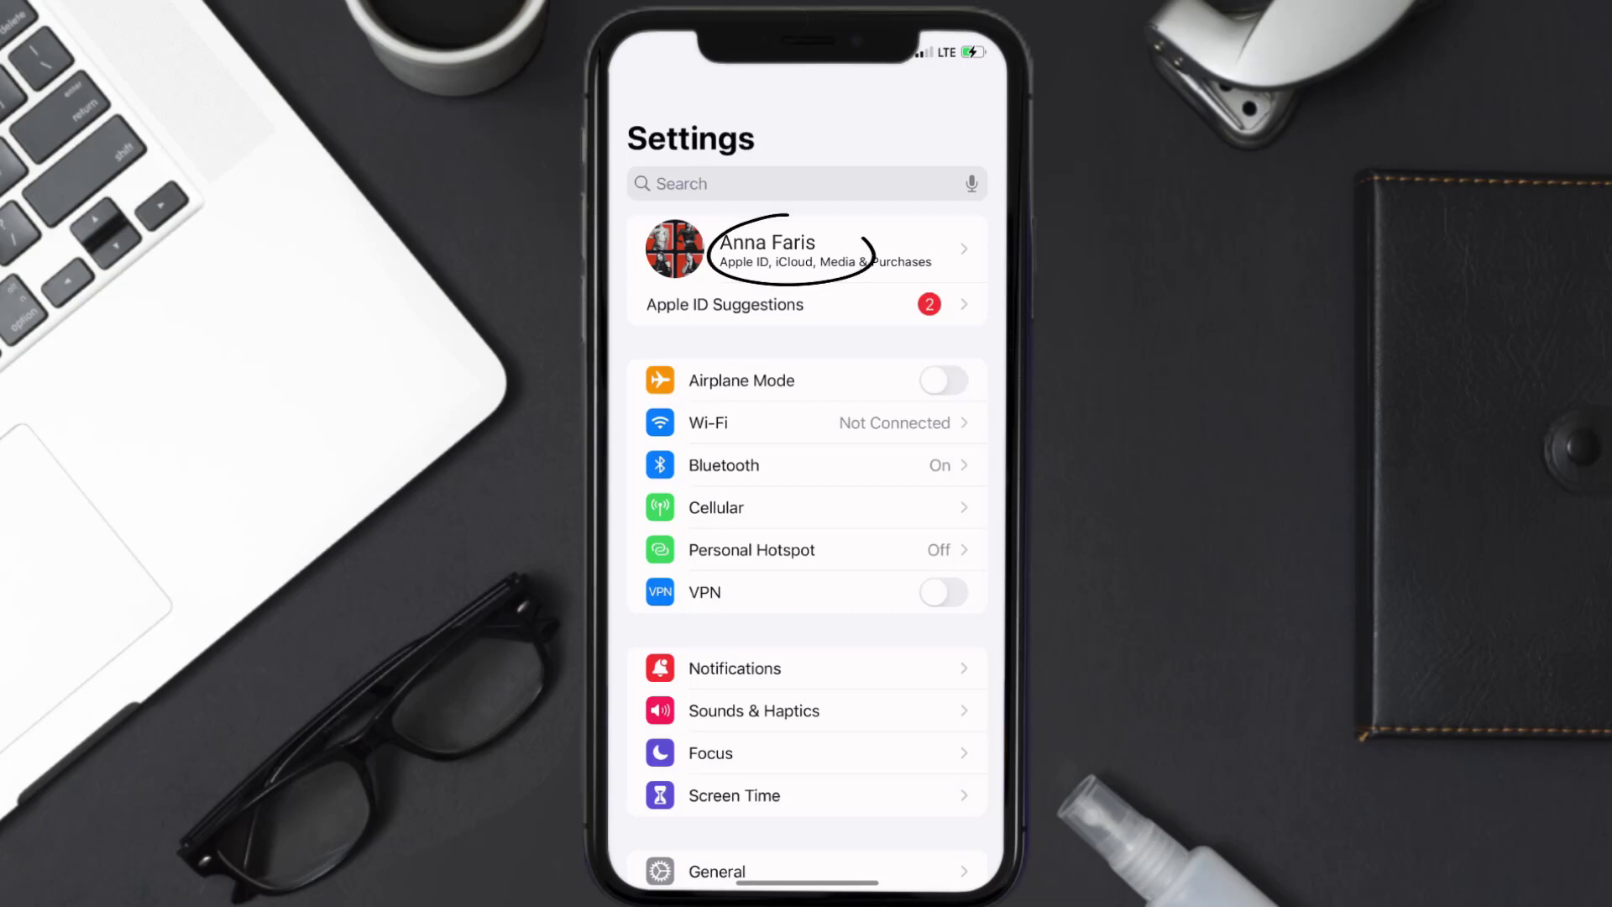
{"action": "left_click", "coordinate": [806, 249]}
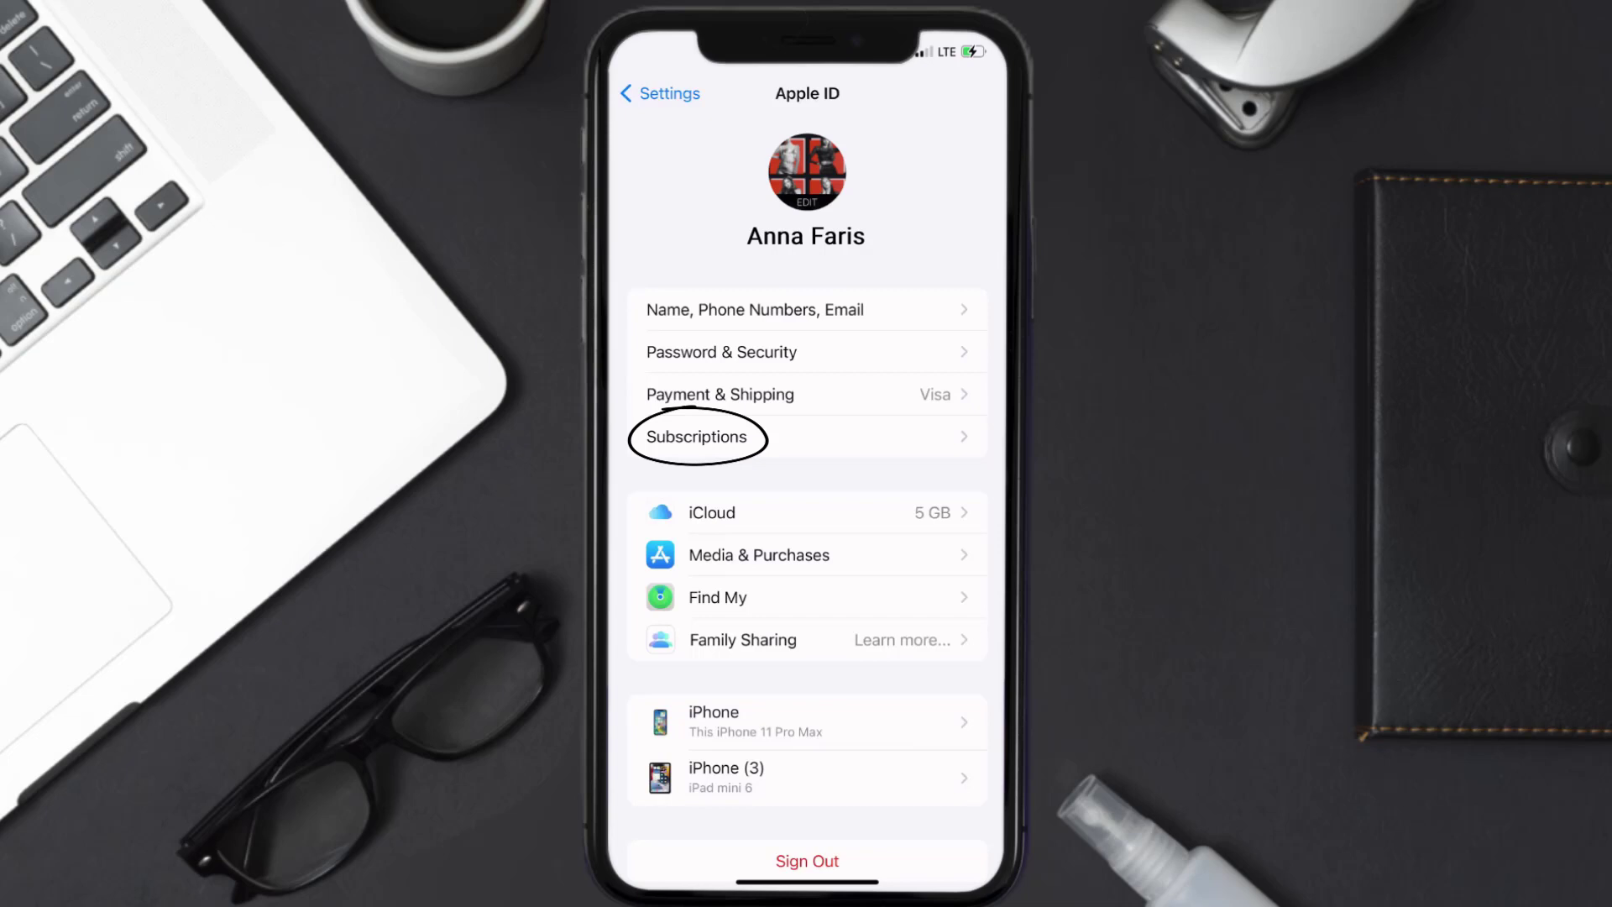
Go to Subscriptions and select the active Hypic monthly subscription
{"action": "left_click", "coordinate": [698, 436]}
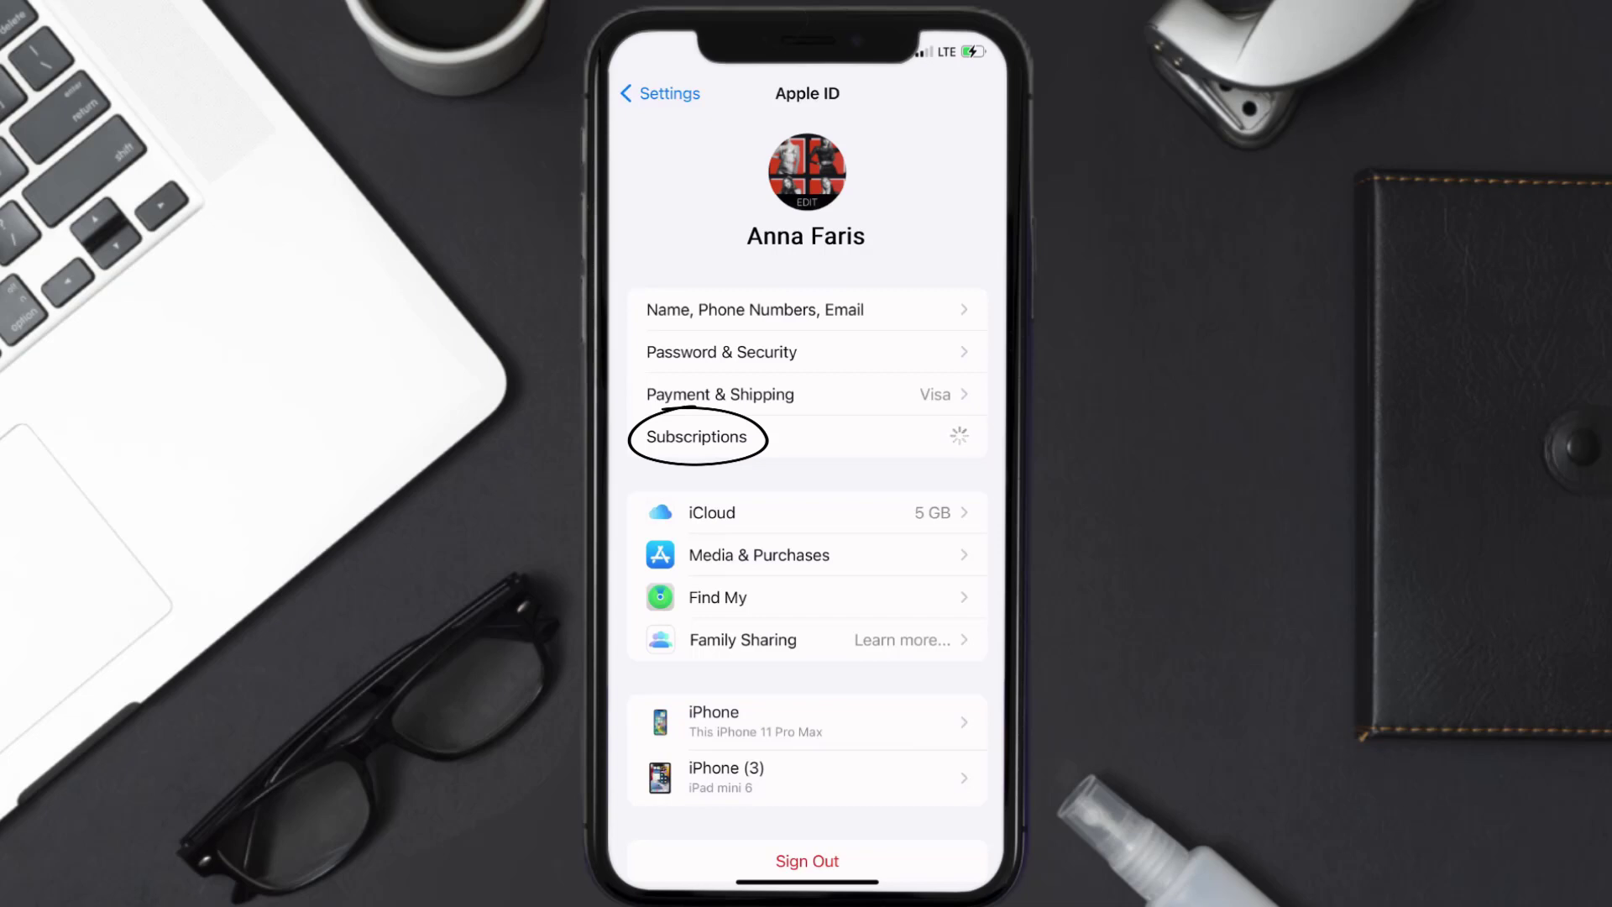
{"action": "left_click", "coordinate": [695, 436]}
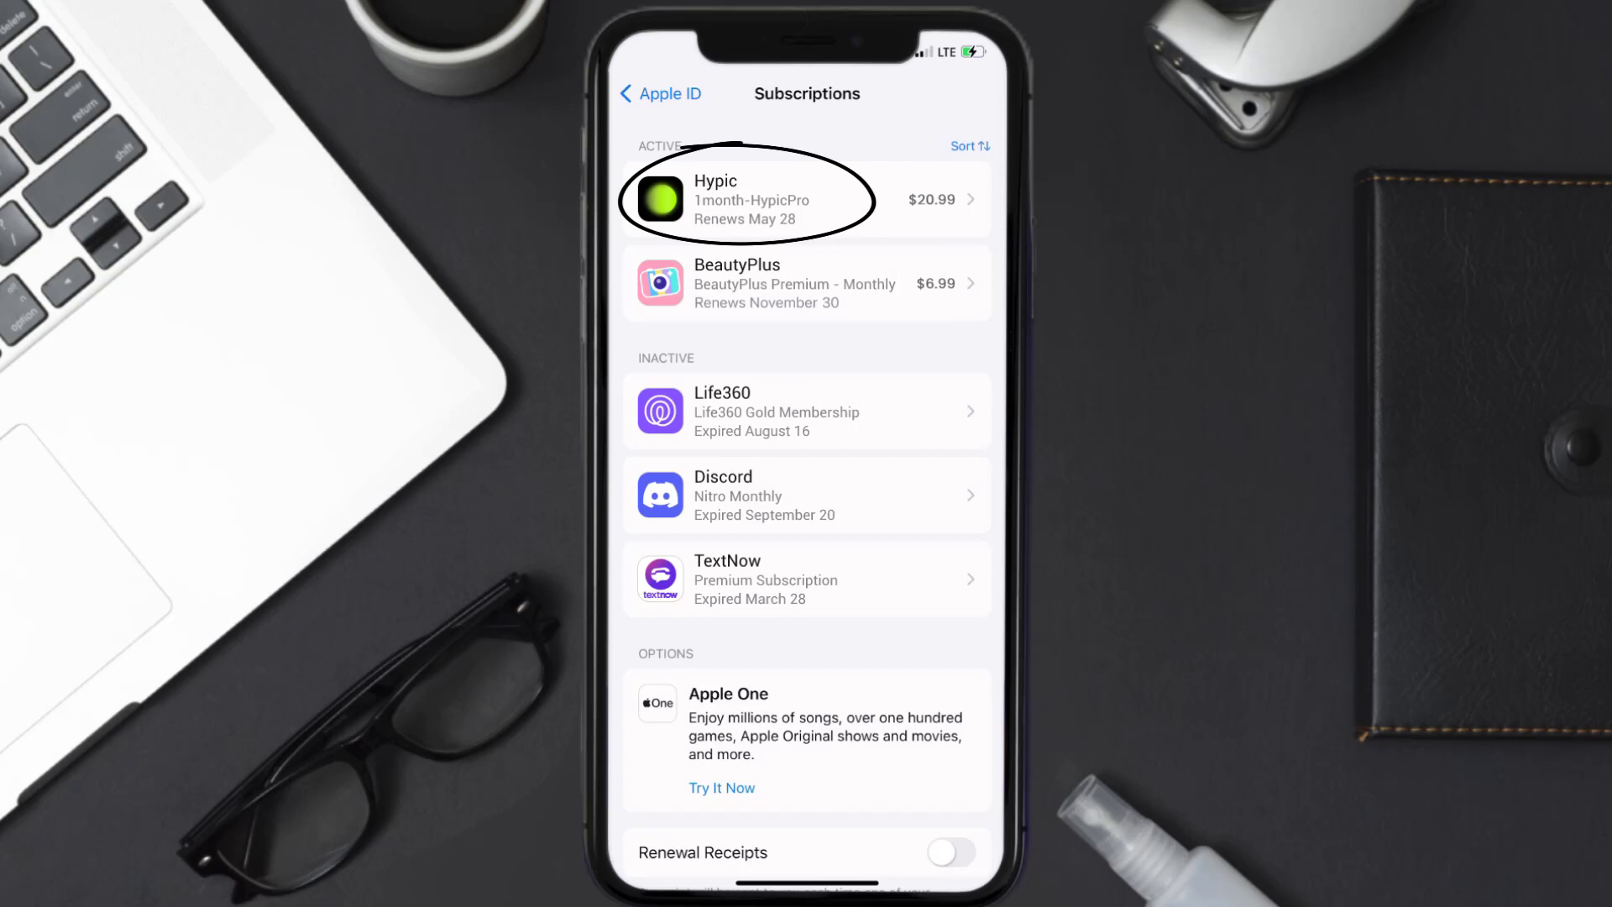
{"action": "left_click", "coordinate": [787, 199]}
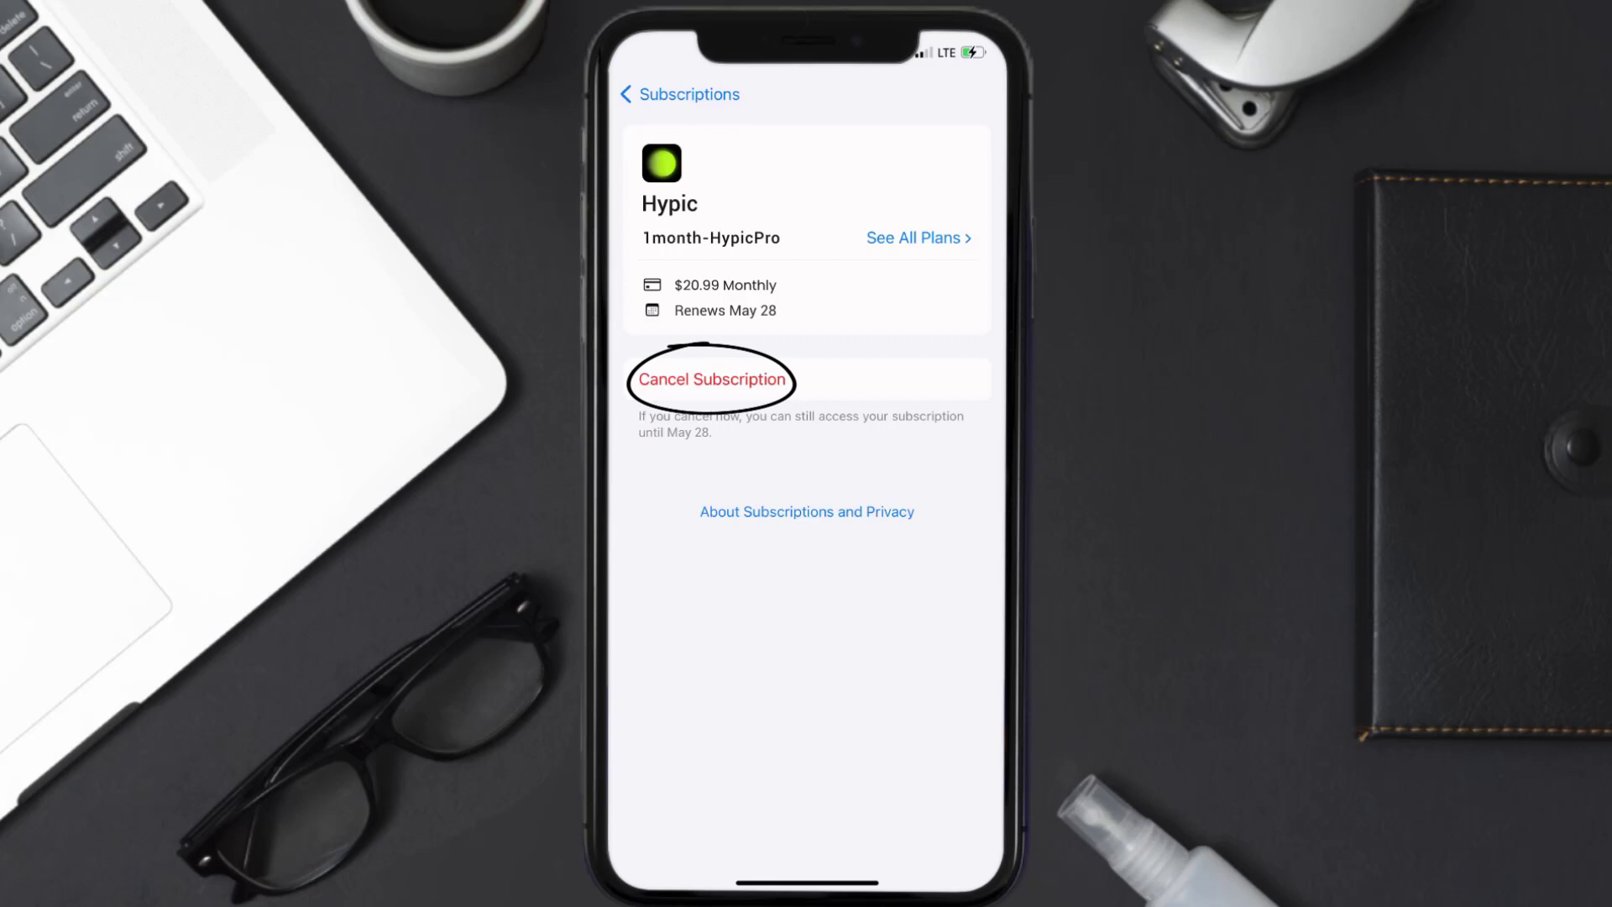
Choose Cancel Subscription for Hypic so the Confirm Cancellation prompt appears
{"action": "left_click", "coordinate": [712, 380]}
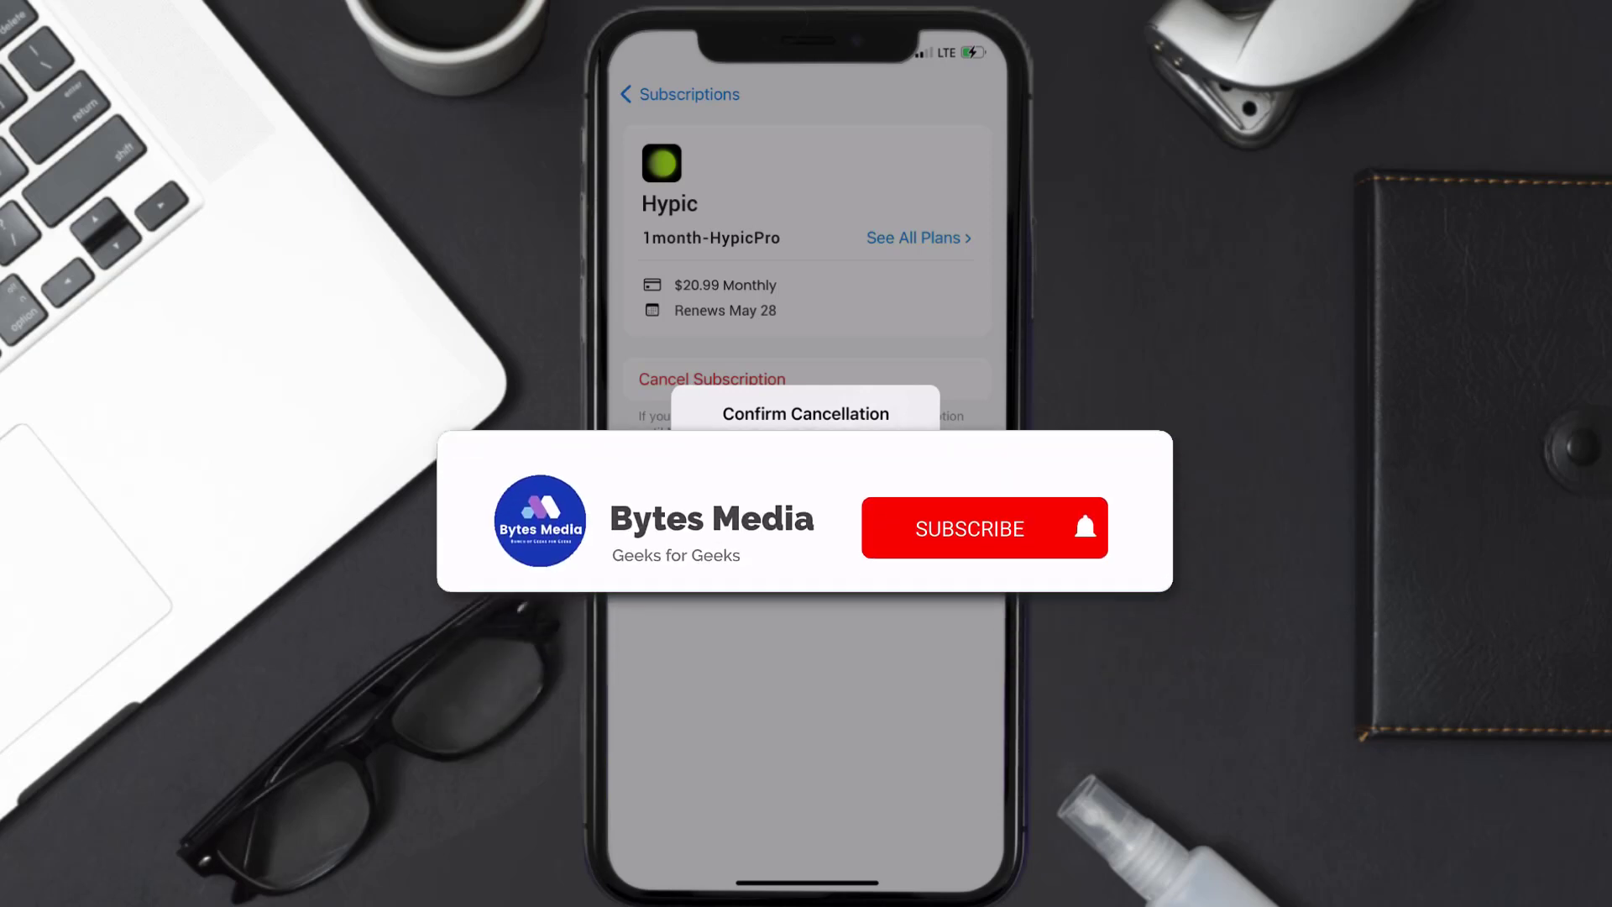
{"action": "left_click", "coordinate": [969, 529]}
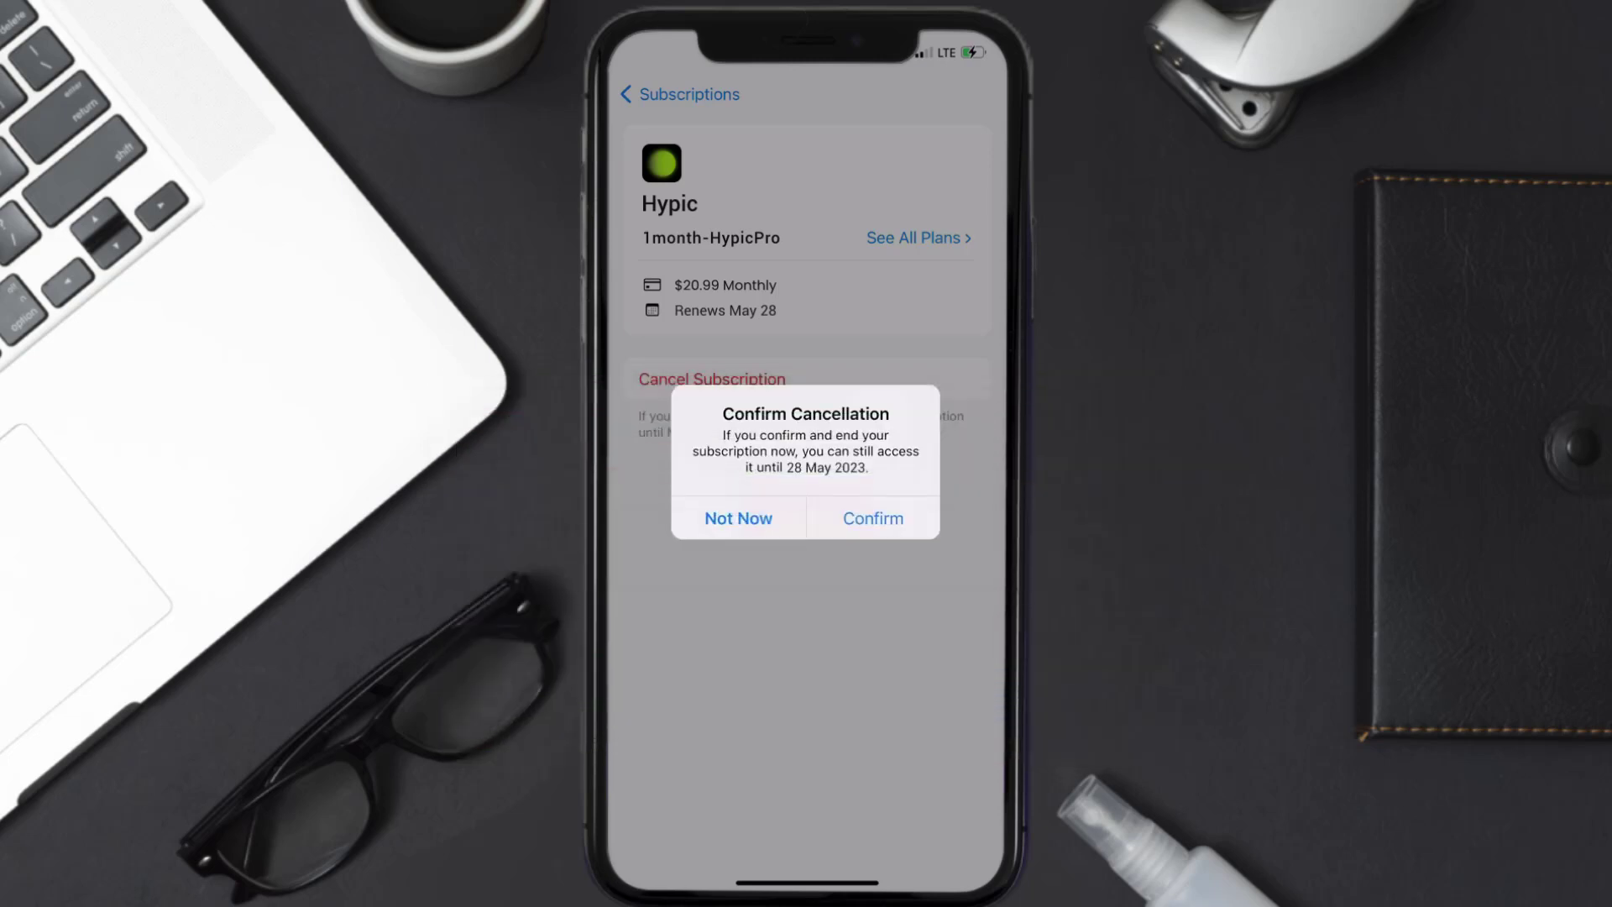
{"action": "left_click", "coordinate": [873, 517]}
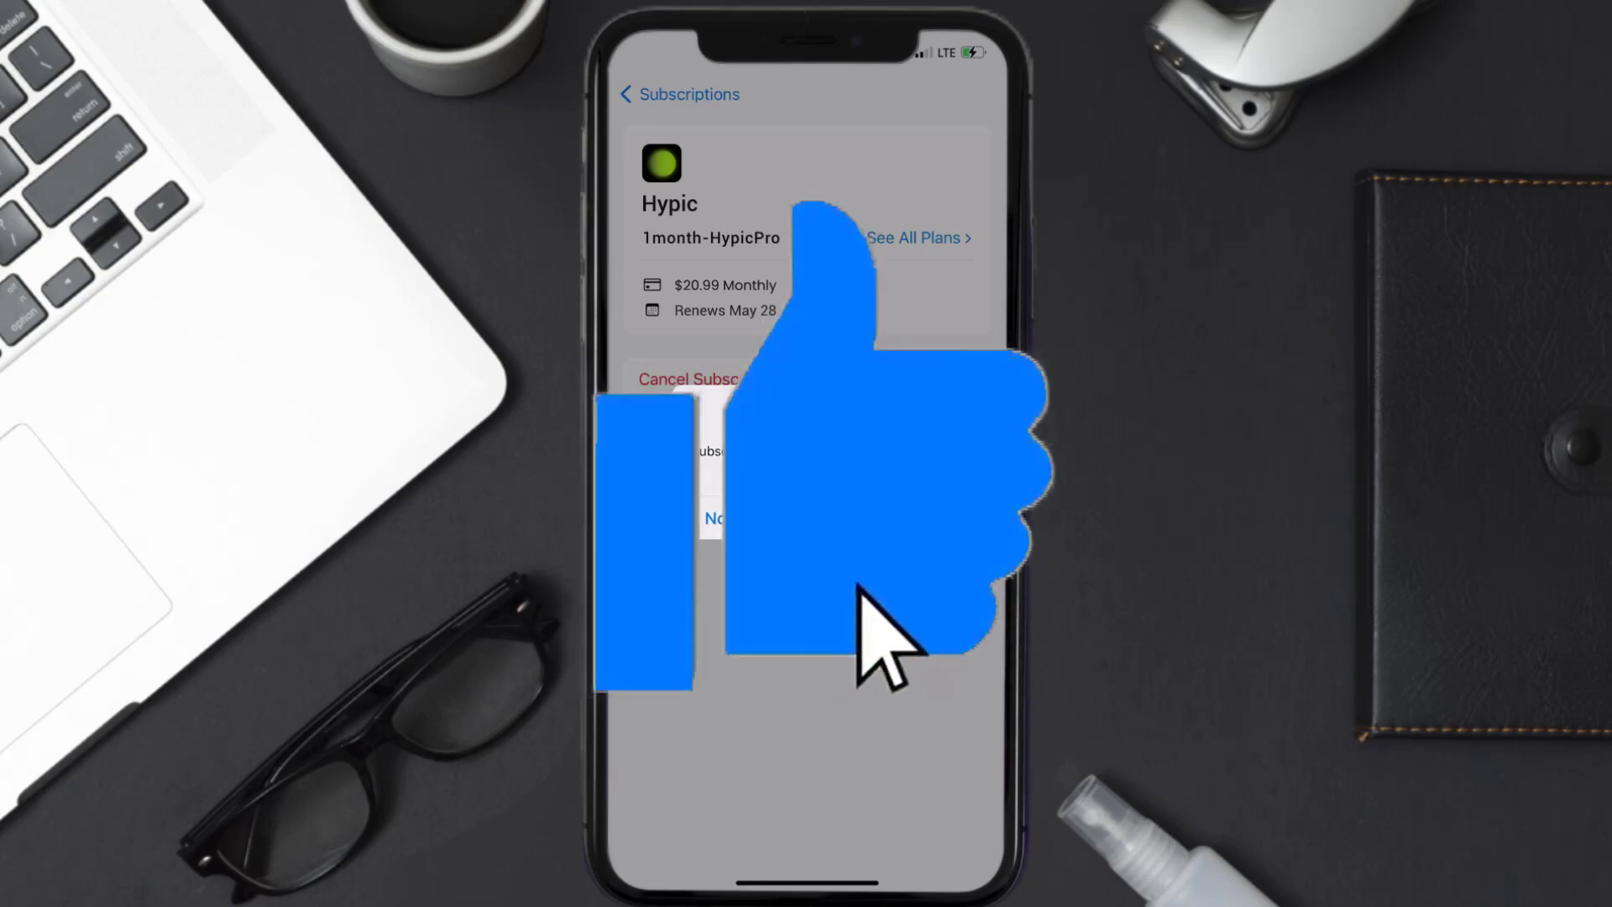